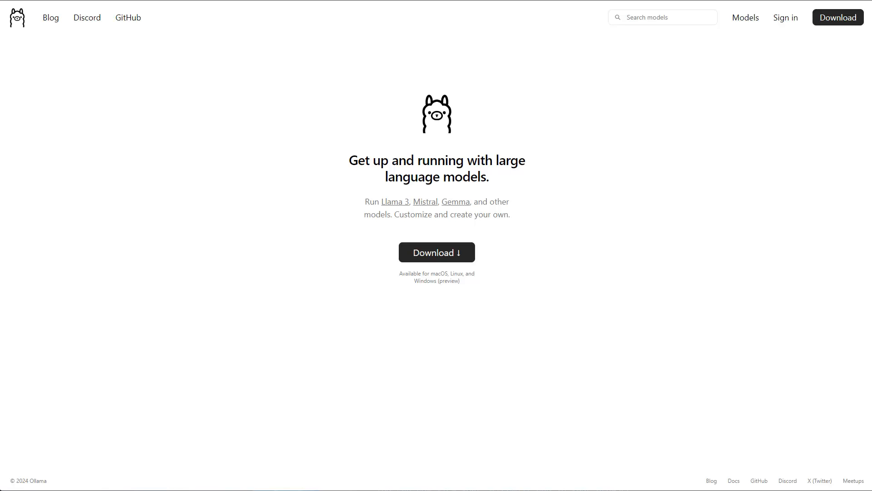
{"action": "mouse_move", "coordinate": [511, 135]}
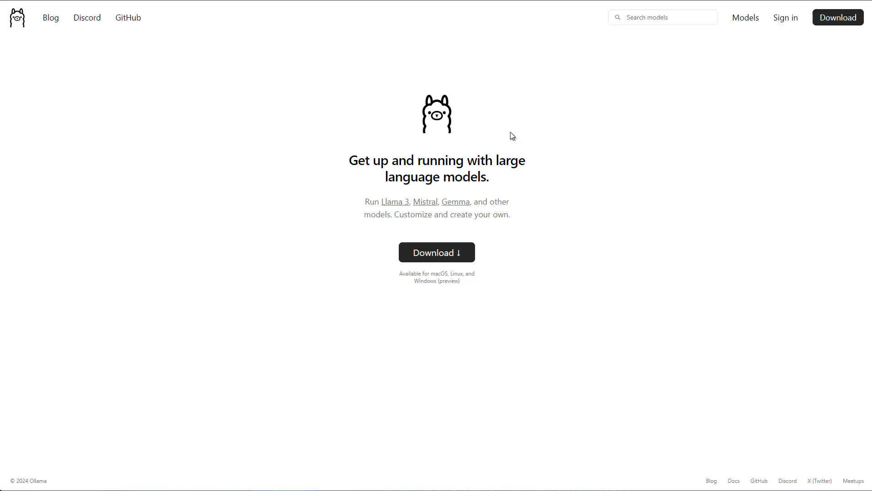
{"action": "mouse_move", "coordinate": [559, 118]}
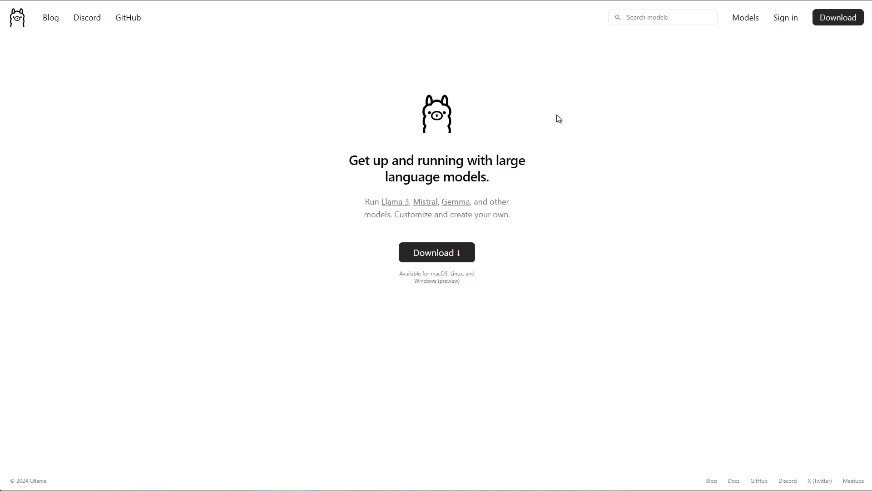
{"action": "mouse_move", "coordinate": [497, 319]}
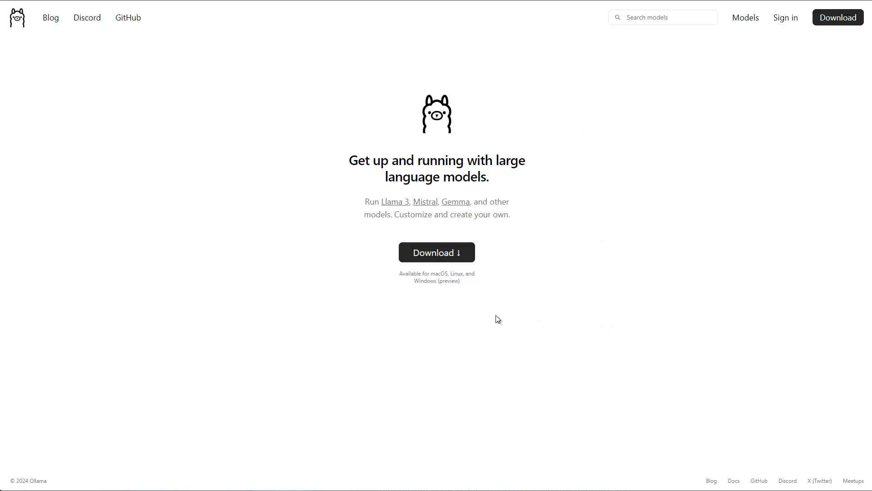
{"action": "mouse_move", "coordinate": [433, 282]}
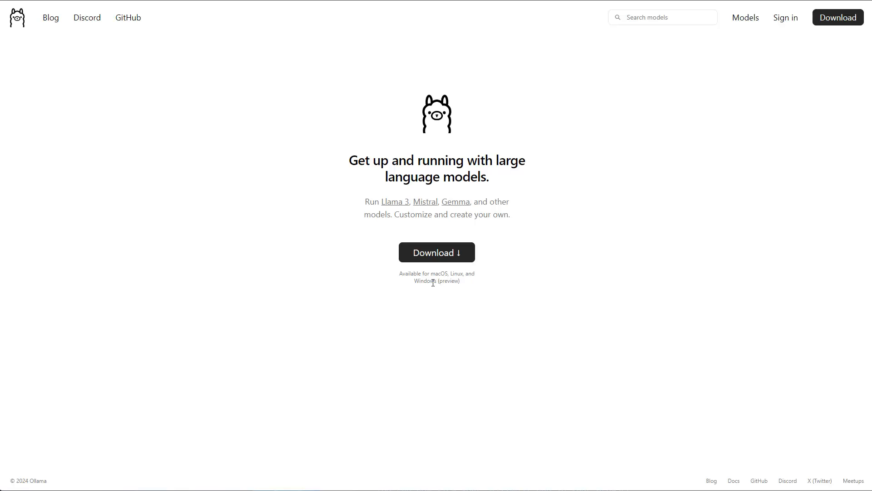
{"action": "mouse_move", "coordinate": [443, 292]}
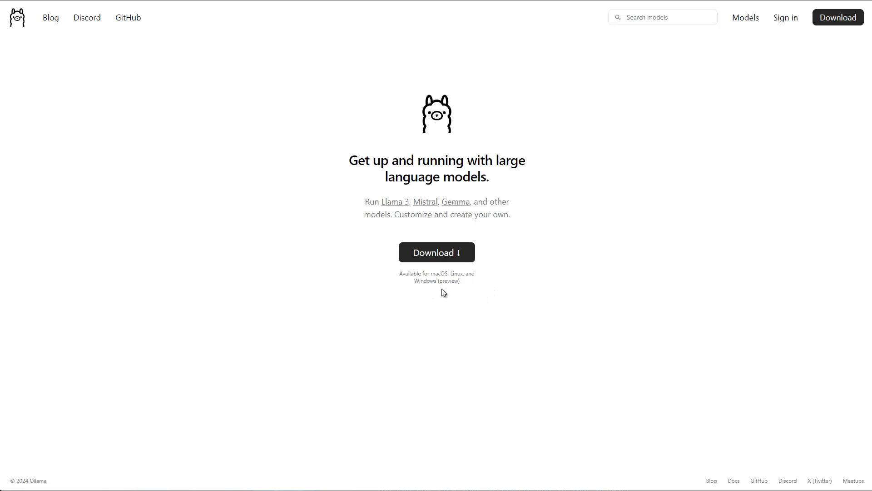
{"action": "mouse_move", "coordinate": [446, 261]}
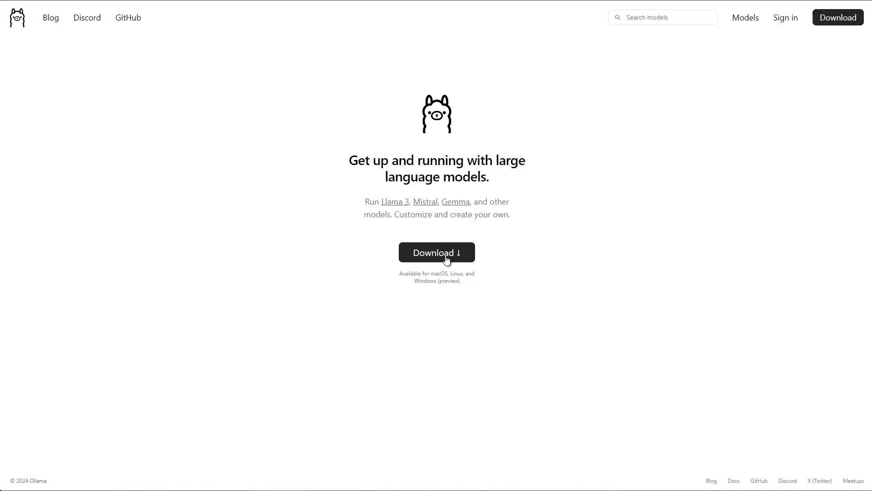
{"action": "mouse_move", "coordinate": [611, 223]}
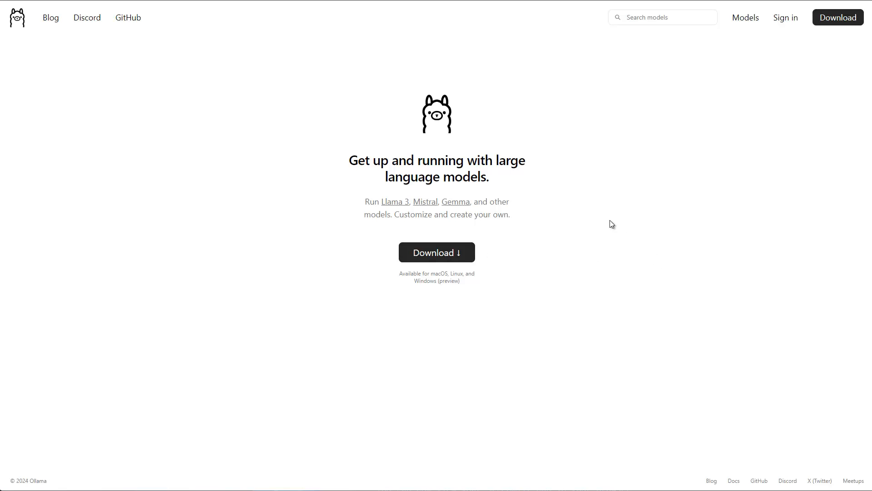
{"action": "mouse_move", "coordinate": [744, 17]}
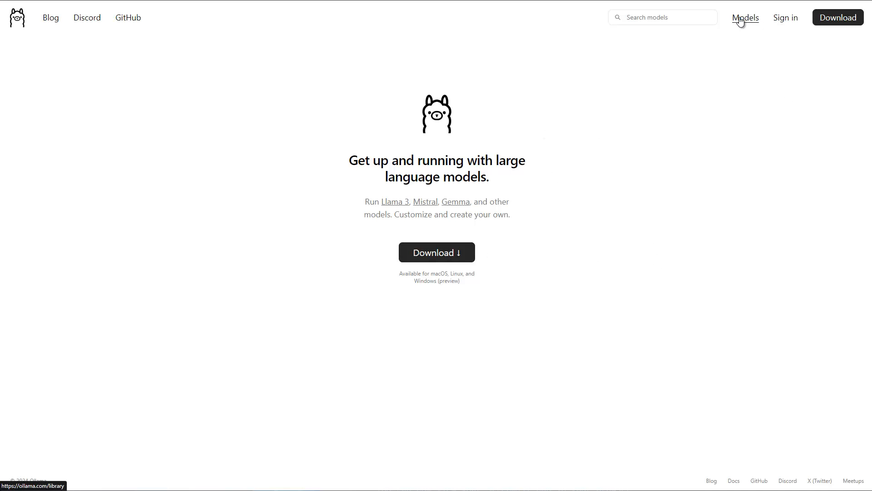
- Go to the Models library page listing llama3, wizardlm2, mistral and gemma
{"action": "left_click", "coordinate": [744, 17]}
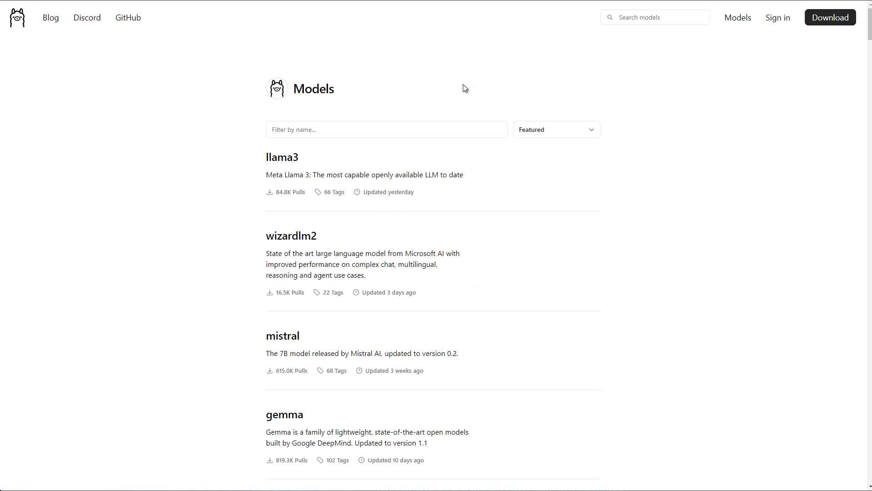
{"action": "mouse_move", "coordinate": [282, 157]}
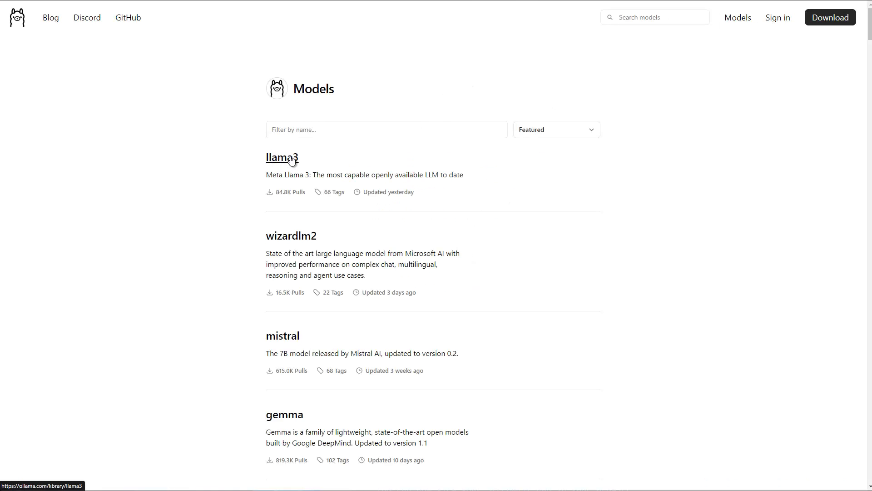
{"action": "mouse_move", "coordinate": [264, 169]}
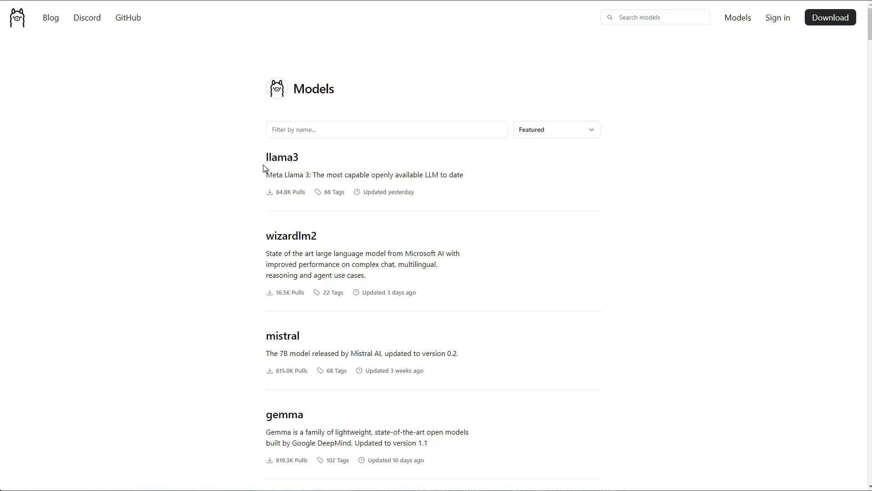
- View the llama3 page's CLI usage and model variants, selecting the 70b tag
{"action": "left_click", "coordinate": [283, 157]}
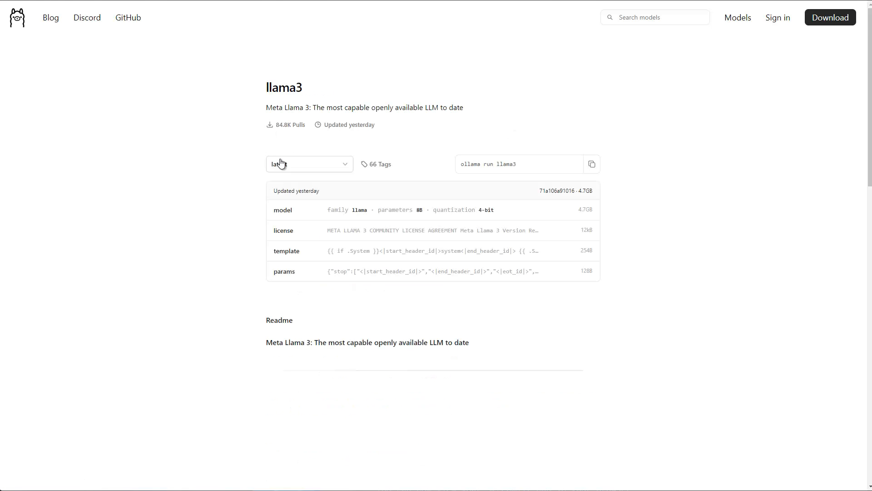
{"action": "scroll", "scroll_direction": "down", "scroll_amount": 3}
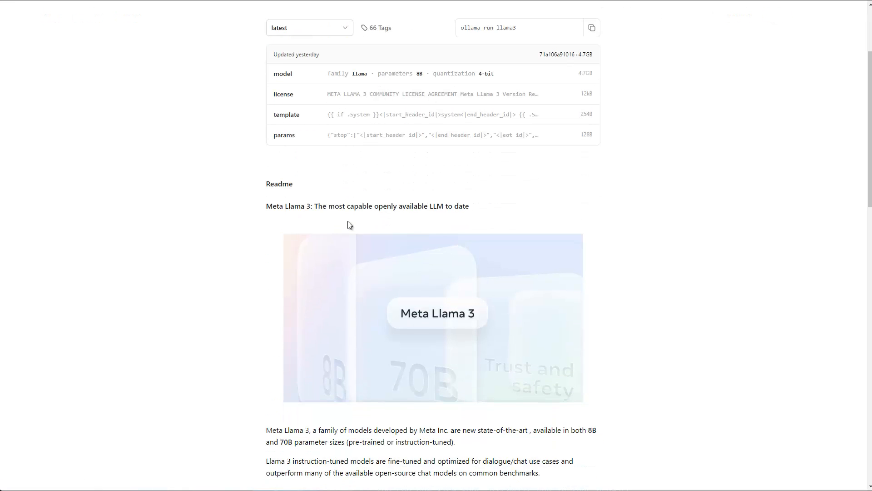
{"action": "scroll", "scroll_direction": "down", "scroll_amount": 3}
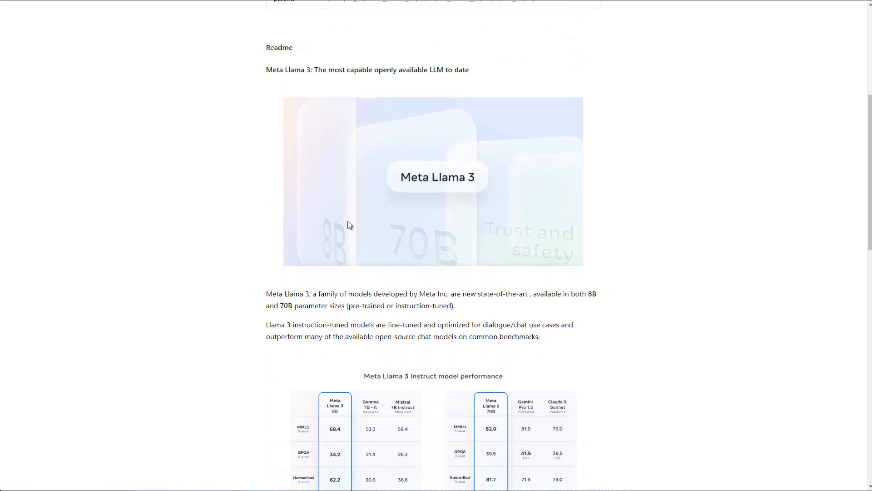
{"action": "scroll", "scroll_direction": "down", "scroll_amount": 3}
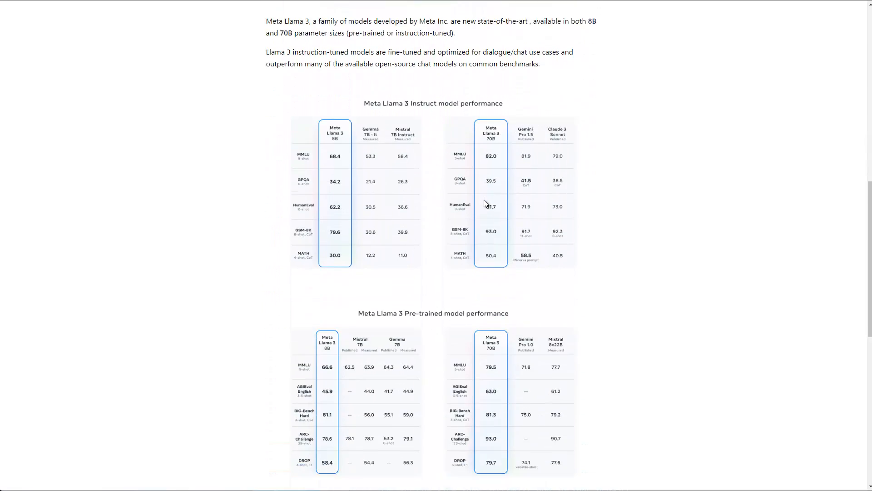
{"action": "scroll", "scroll_direction": "down", "scroll_amount": 3}
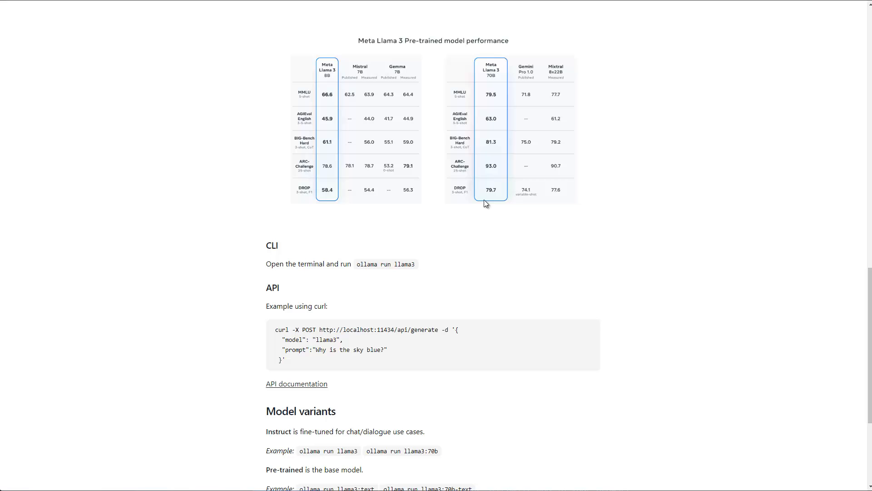
{"action": "scroll", "scroll_direction": "down", "scroll_amount": 3}
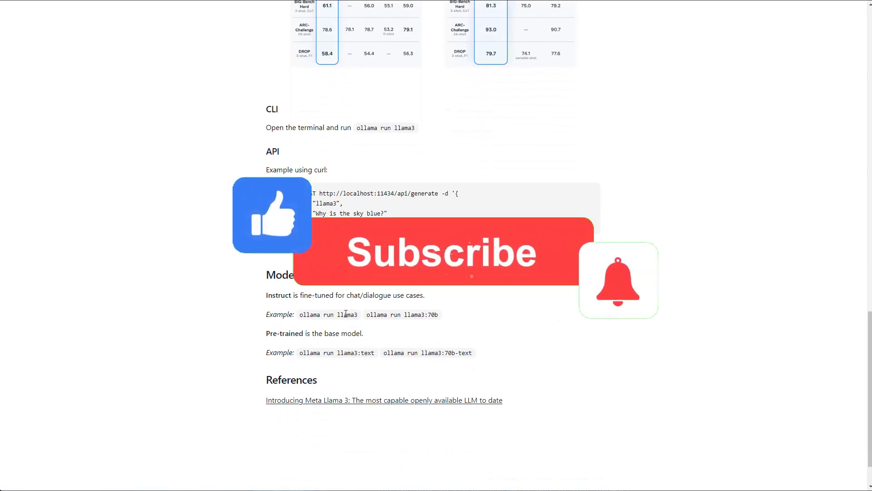
{"action": "left_click", "coordinate": [440, 252]}
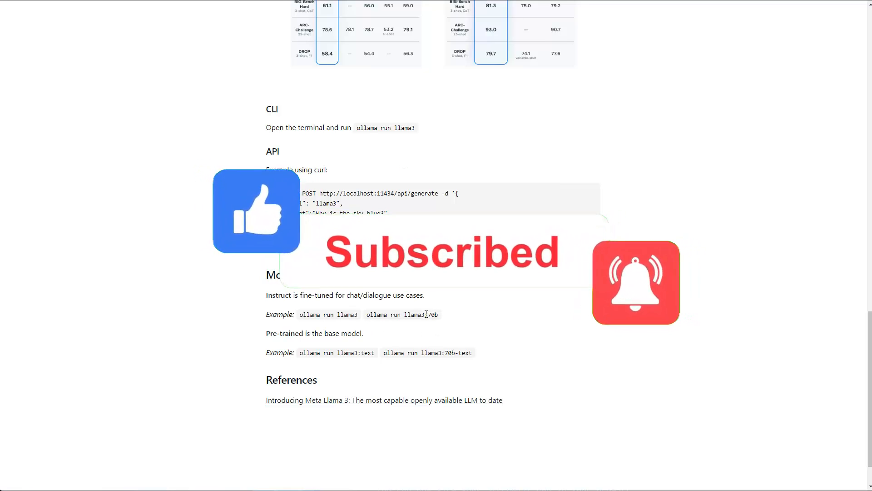
{"action": "double_click", "coordinate": [432, 315]}
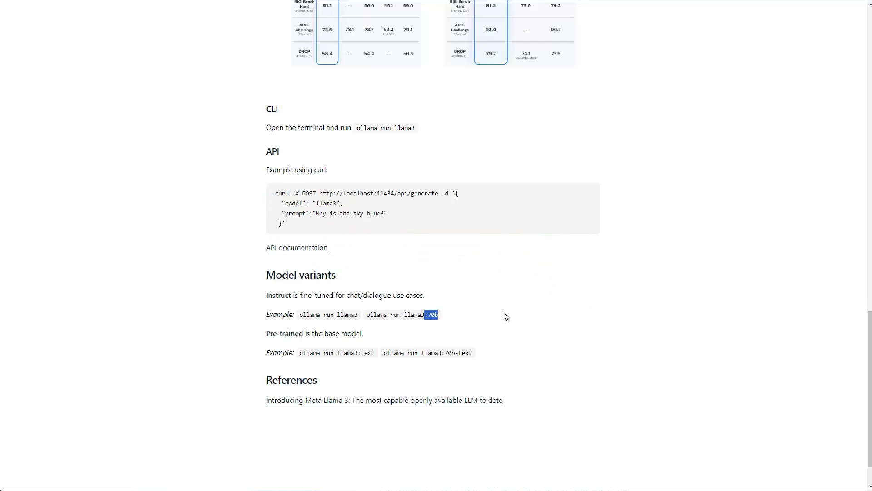
{"action": "mouse_move", "coordinate": [397, 292]}
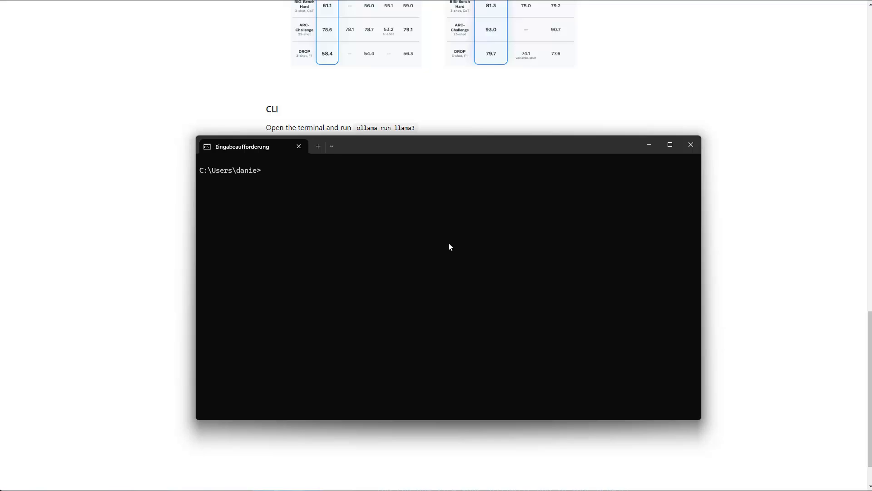
- Run the bare ollama command to print its usage and available commands
{"action": "type", "text": "ollama"}
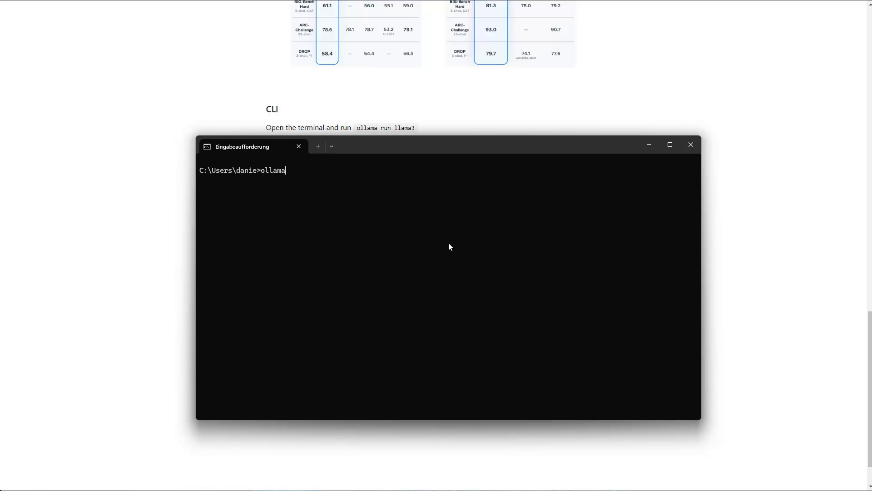
{"action": "key", "text": "Return"}
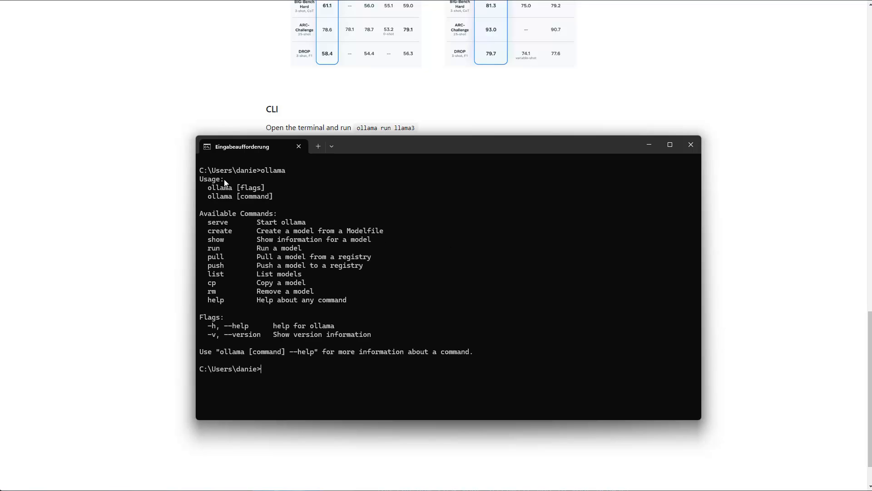
{"action": "mouse_move", "coordinate": [275, 285]}
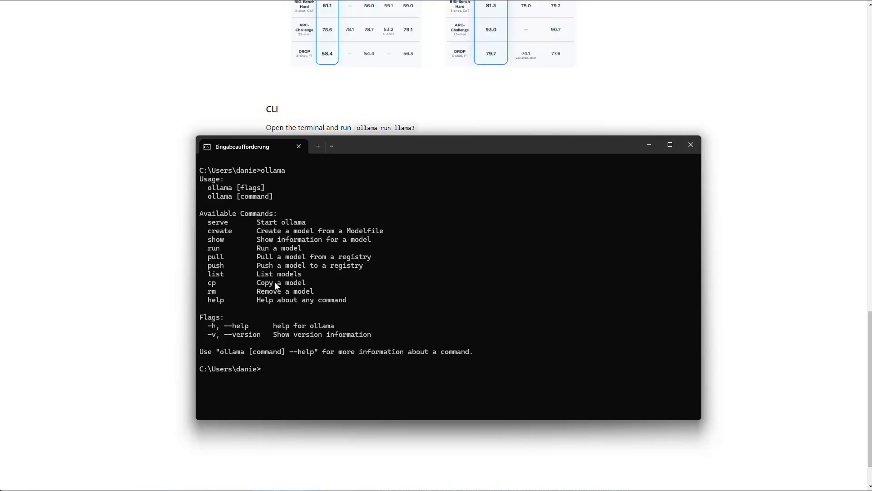
{"action": "mouse_move", "coordinate": [228, 249]}
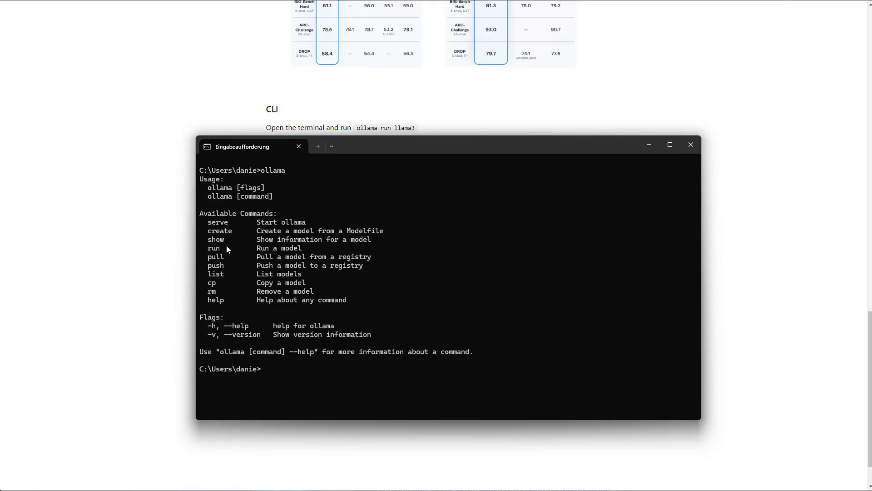
{"action": "mouse_move", "coordinate": [295, 366]}
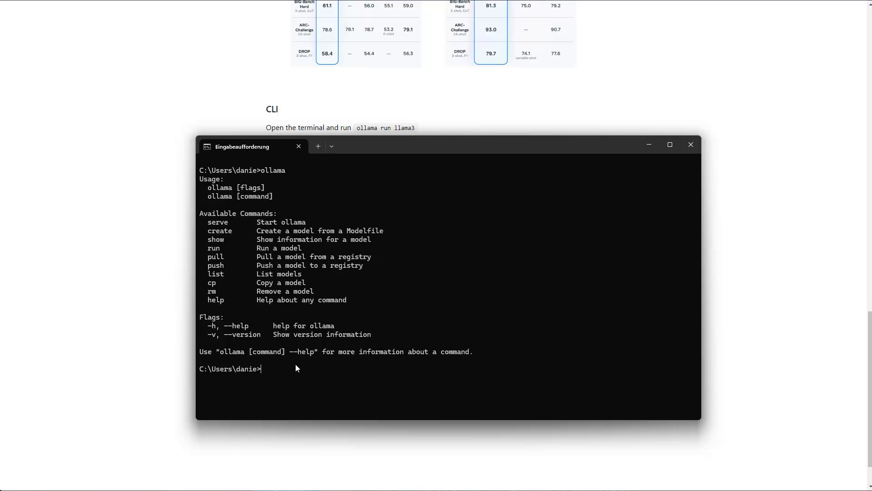
- Run 'ollama run llama3' to start an interactive chat session with Llama 3
{"action": "type", "text": "ollama run"}
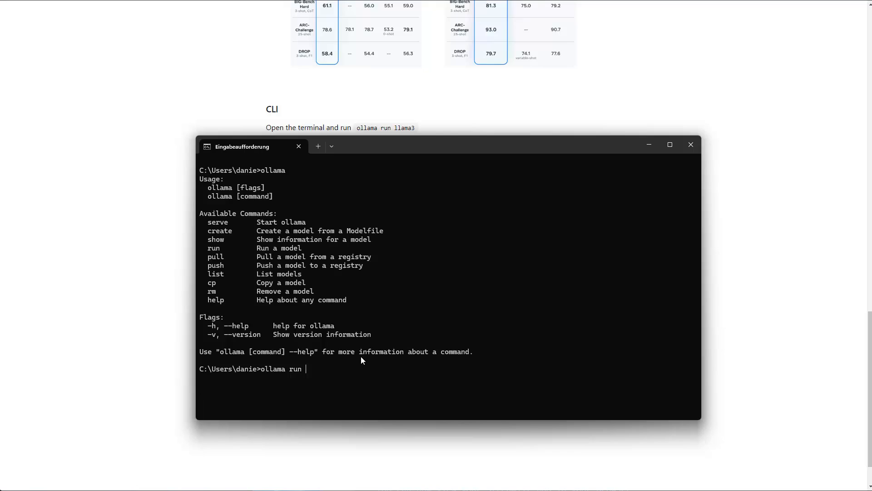
{"action": "type", "text": "llama3"}
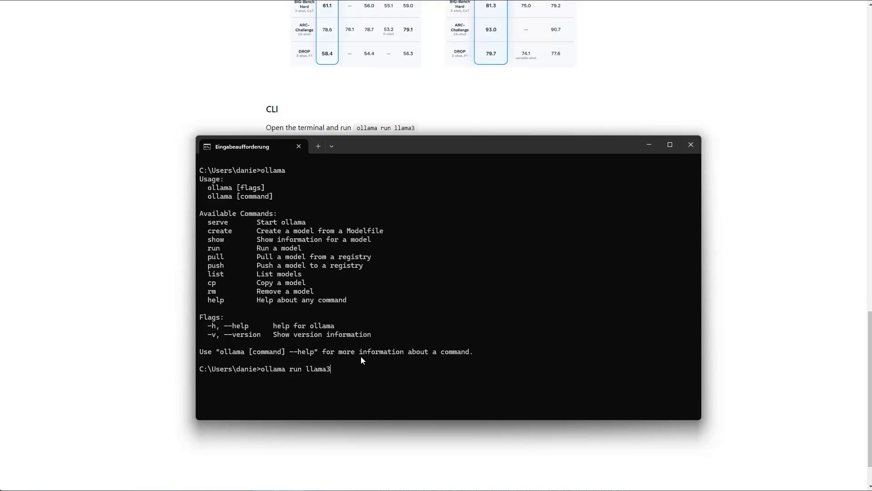
{"action": "key", "text": "Return"}
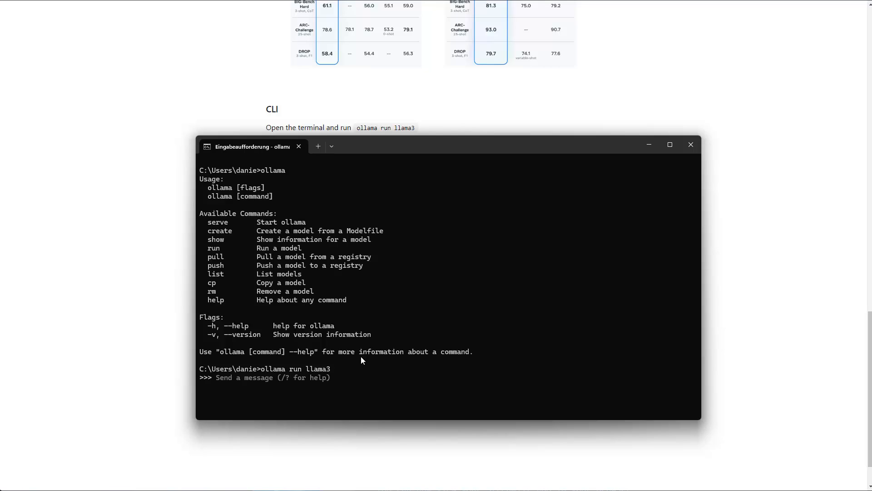
- Send 'Hi, who are you' to Llama 3 at the >>> prompt
{"action": "type", "text": "Hi"}
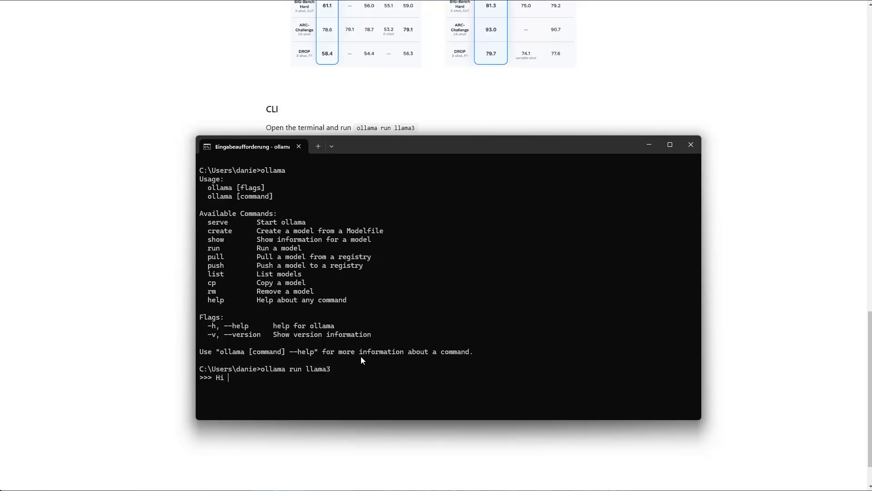
{"action": "type", "text": "who are you"}
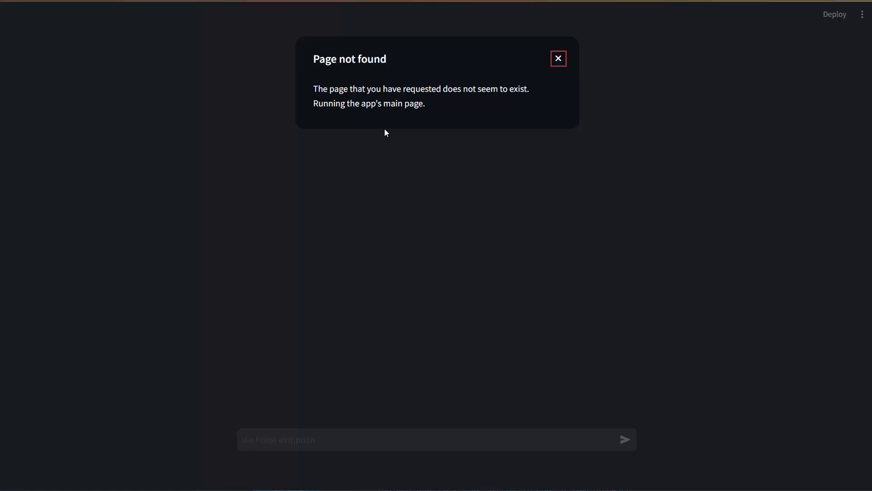
- Dismiss the page-not-found notice and ask 'Who are you' in the Streamlit chat
{"action": "left_click", "coordinate": [558, 58]}
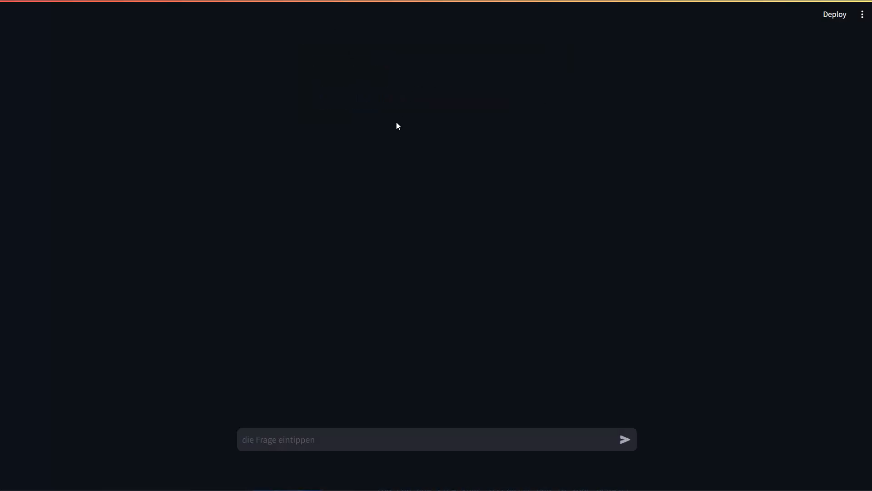
{"action": "type", "text": "Who are"}
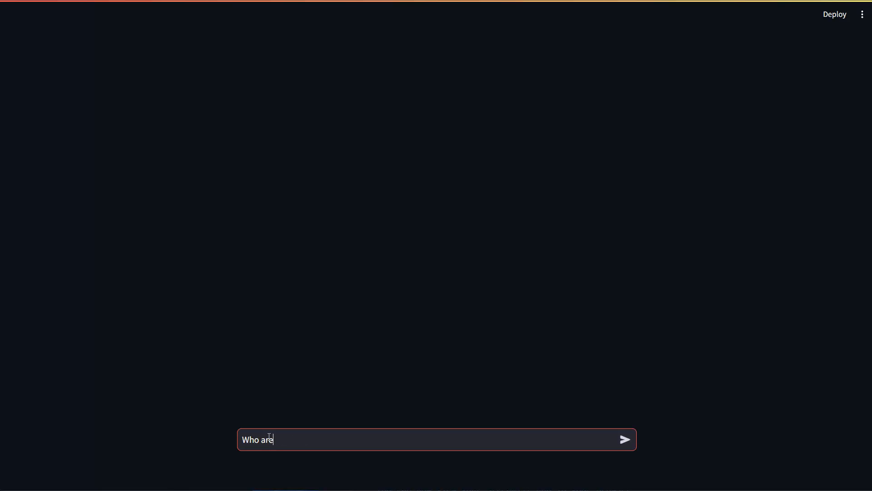
{"action": "left_click", "coordinate": [624, 439]}
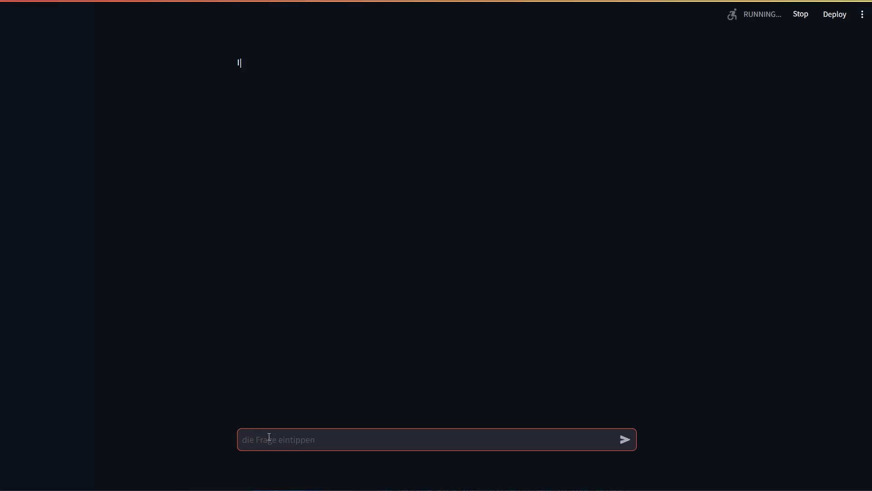